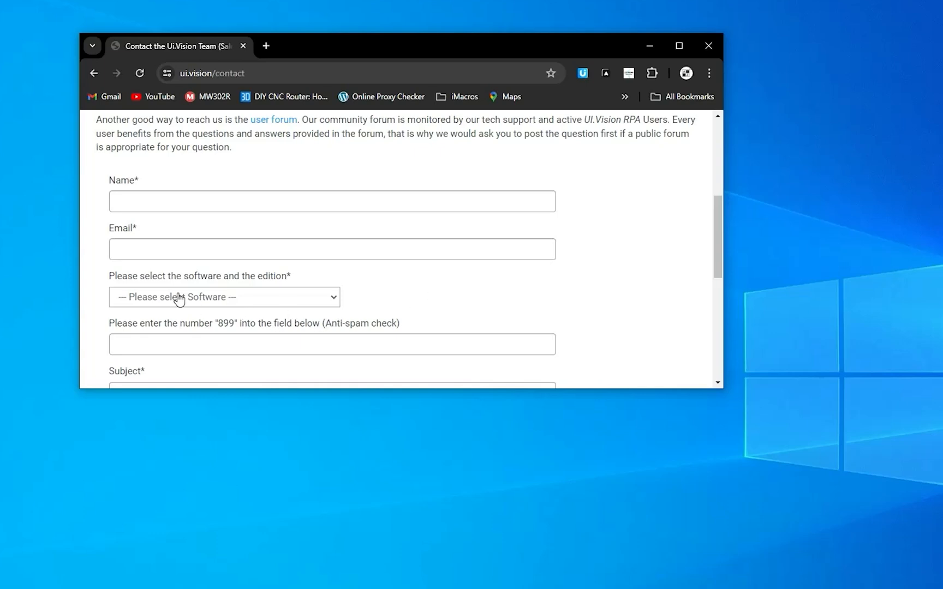
# Inspect the software dropdown so DevTools reveals select#WhatSoftware in the page markup.
pyautogui.click(223, 297)
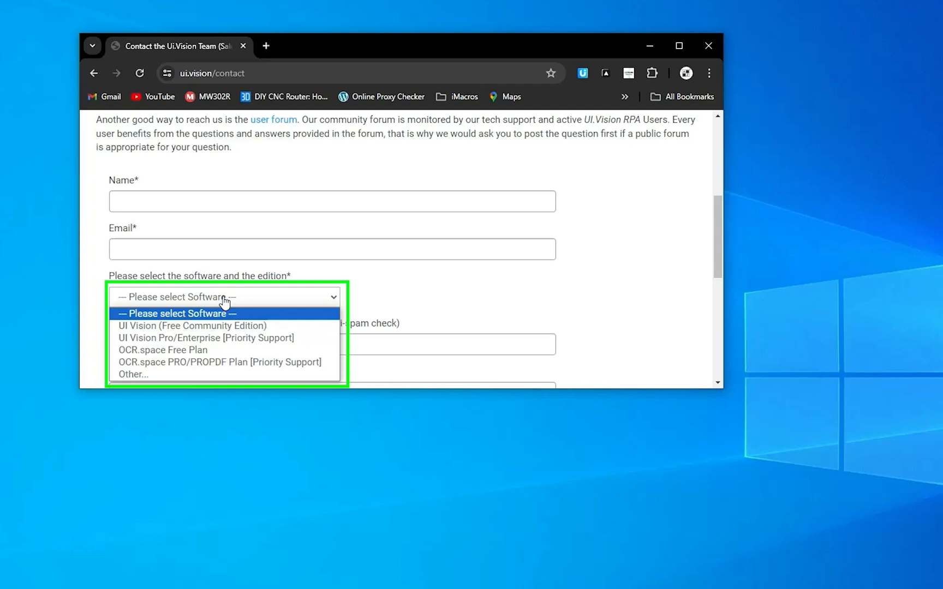
pyautogui.moveTo(191, 325)
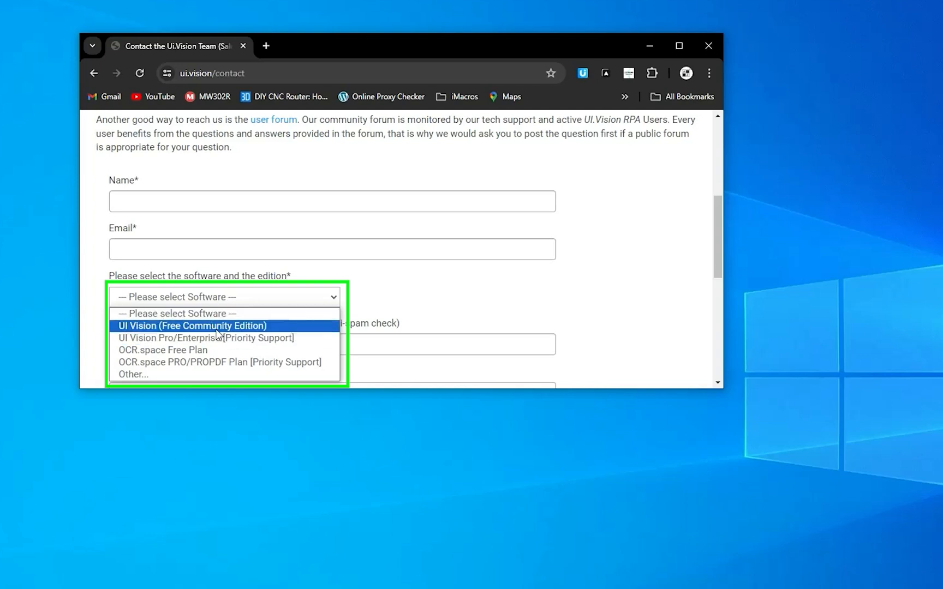
pyautogui.moveTo(204, 337)
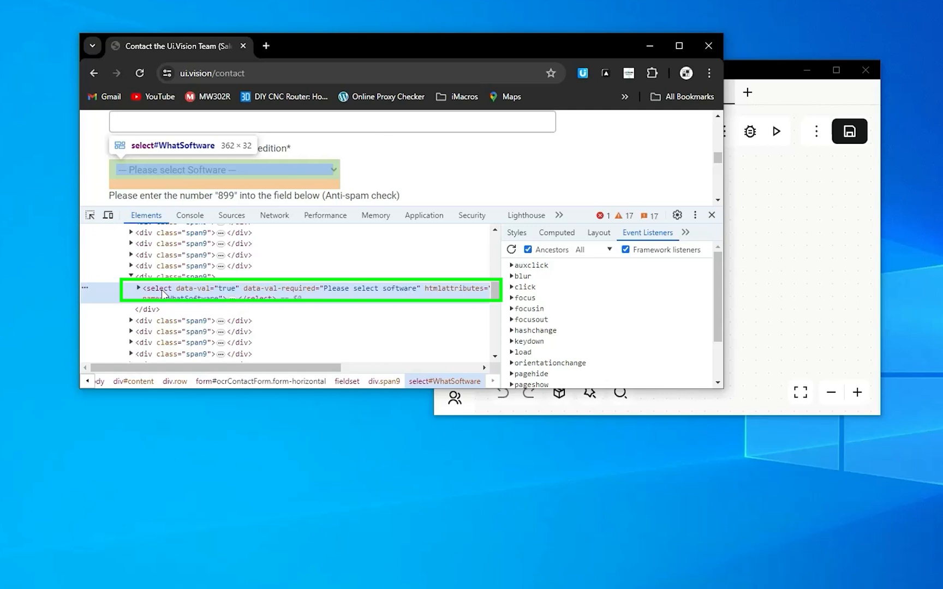
pyautogui.moveTo(163, 304)
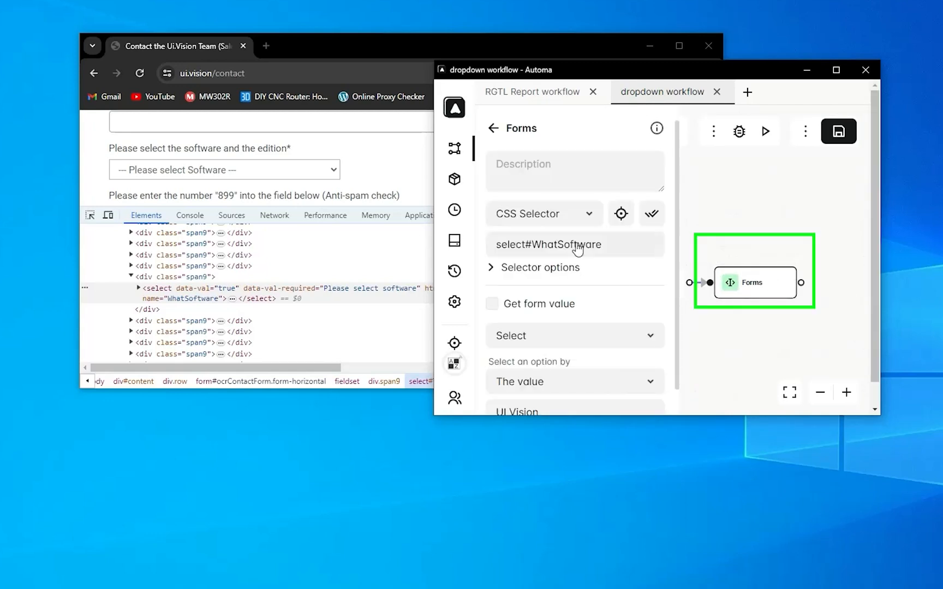
# Keep the Forms block's type as Select for select#WhatSoftware and switch back to Chrome's inspector.
pyautogui.click(575, 335)
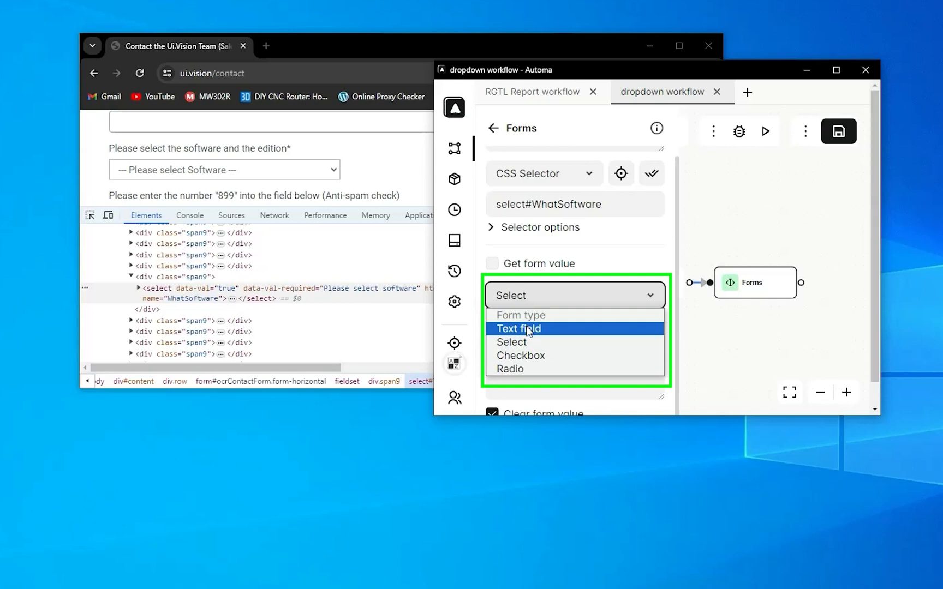
pyautogui.click(510, 342)
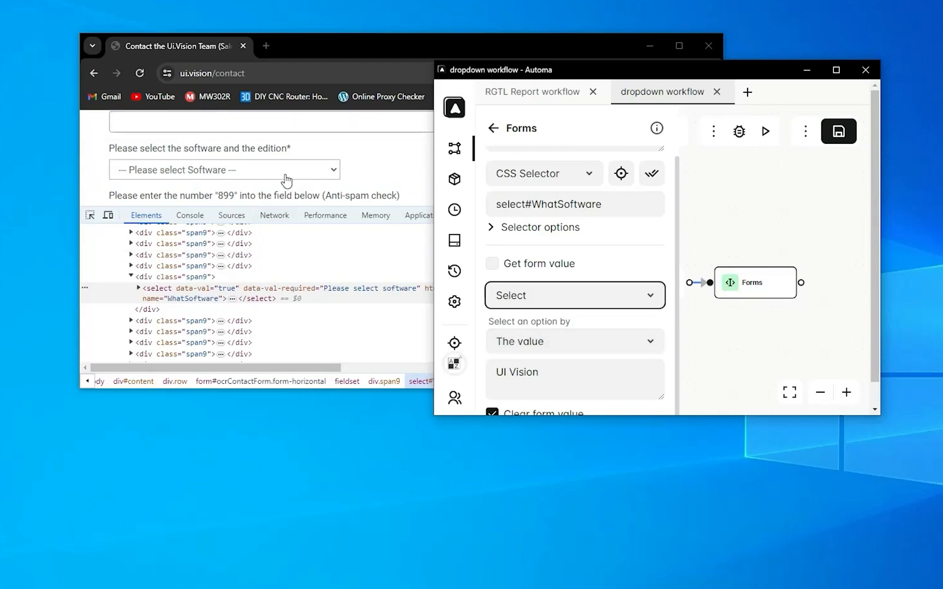
pyautogui.click(573, 340)
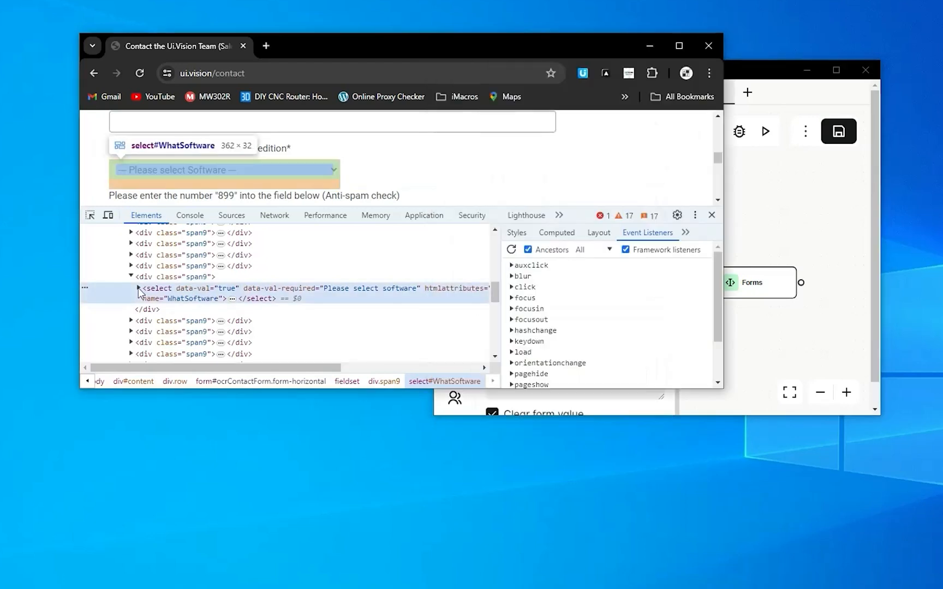
# Expand the select#WhatSoftware node to list its option tags with values like UI Vision and OCRFree.
pyautogui.click(128, 287)
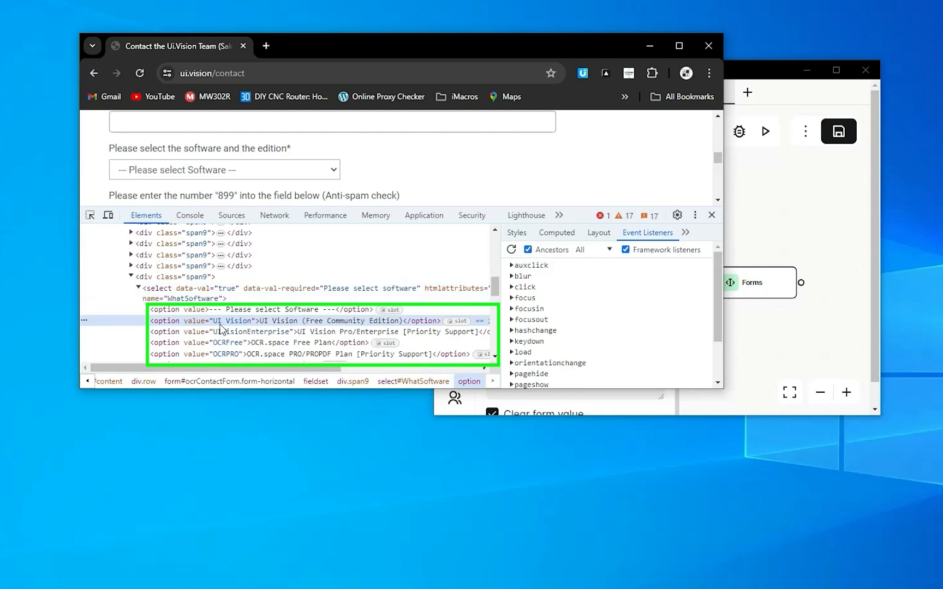
pyautogui.moveTo(215, 332)
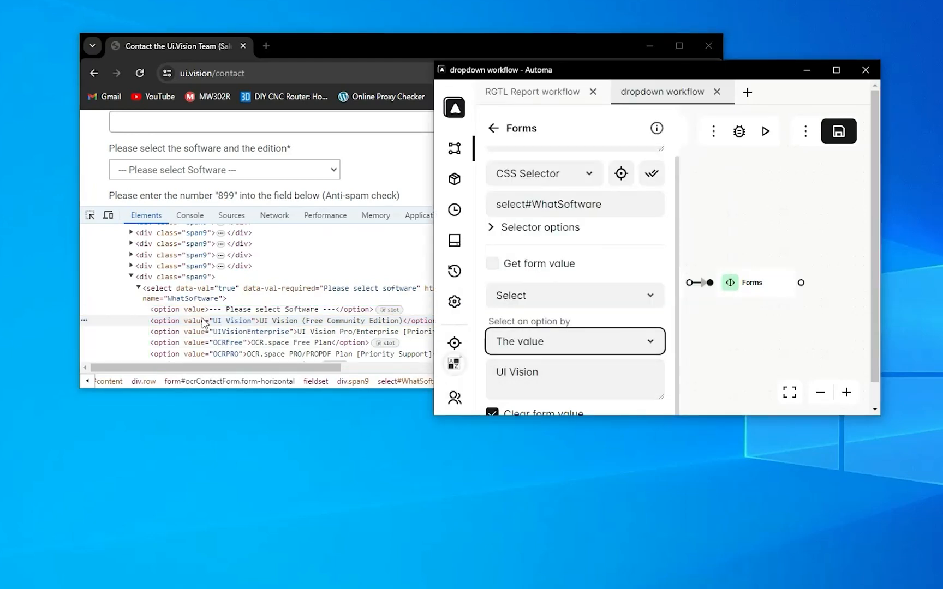
# Check the contact page dropdown shows UI Vision (Free Community Edition) after the run.
pyautogui.click(765, 131)
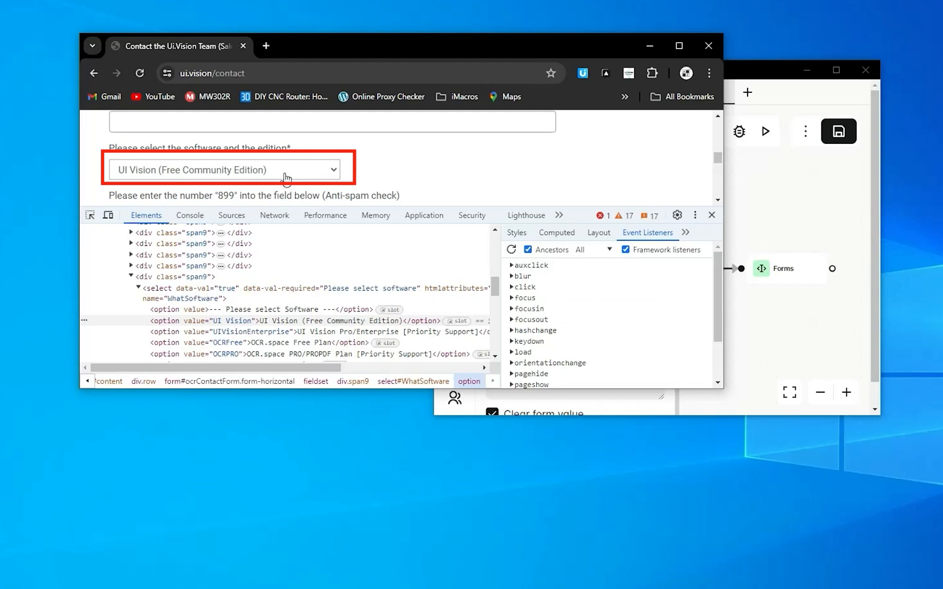
pyautogui.click(570, 340)
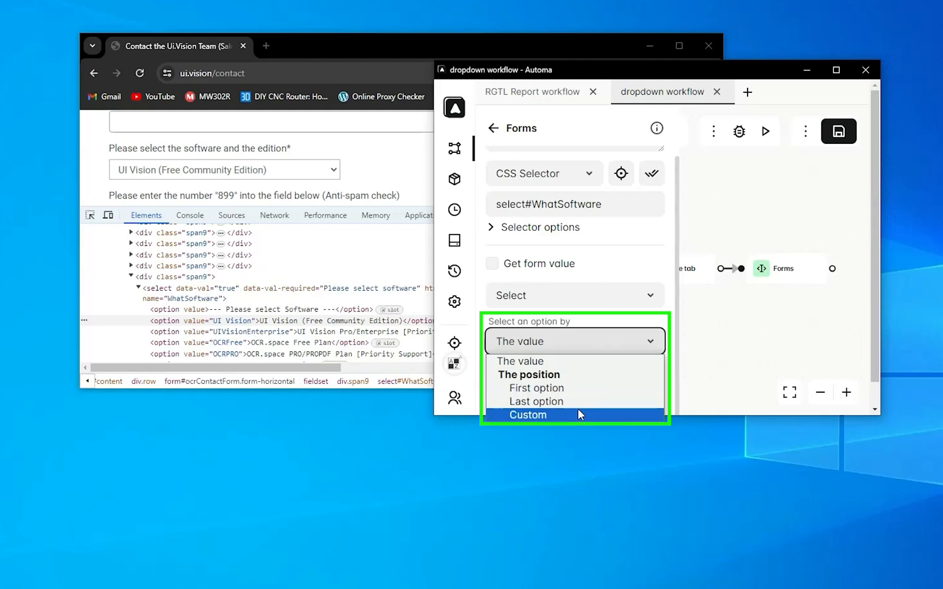
# Select by Custom option position 3 and run, so the dropdown shows UI Vision Pro/Enterprise [Priority Support].
pyautogui.click(528, 415)
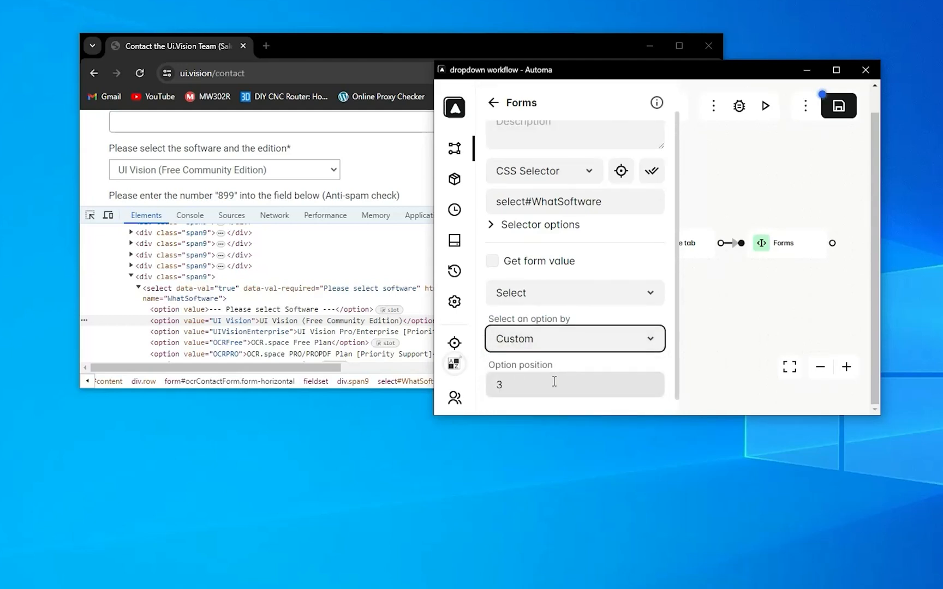
pyautogui.click(571, 384)
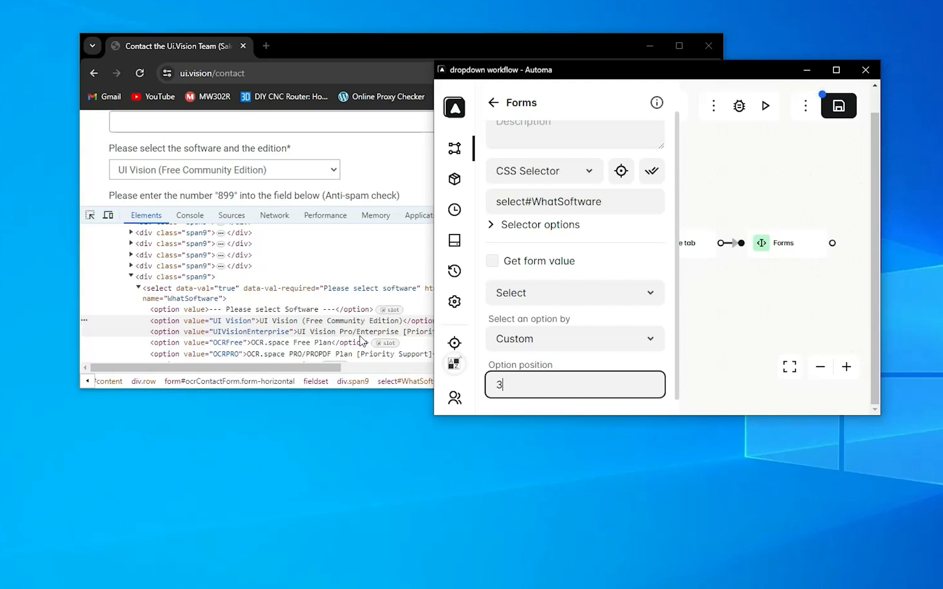
pyautogui.moveTo(252, 337)
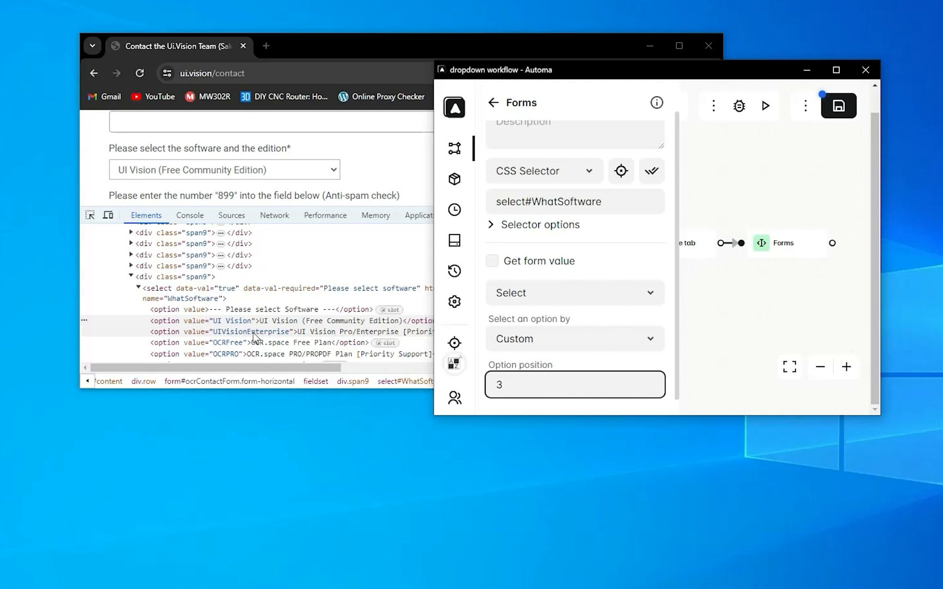
pyautogui.click(574, 384)
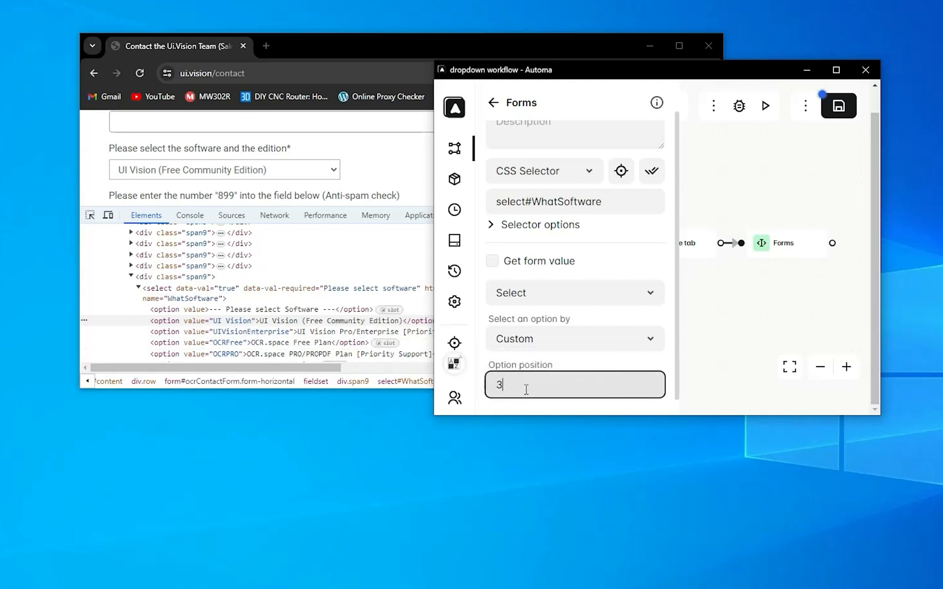
pyautogui.click(765, 106)
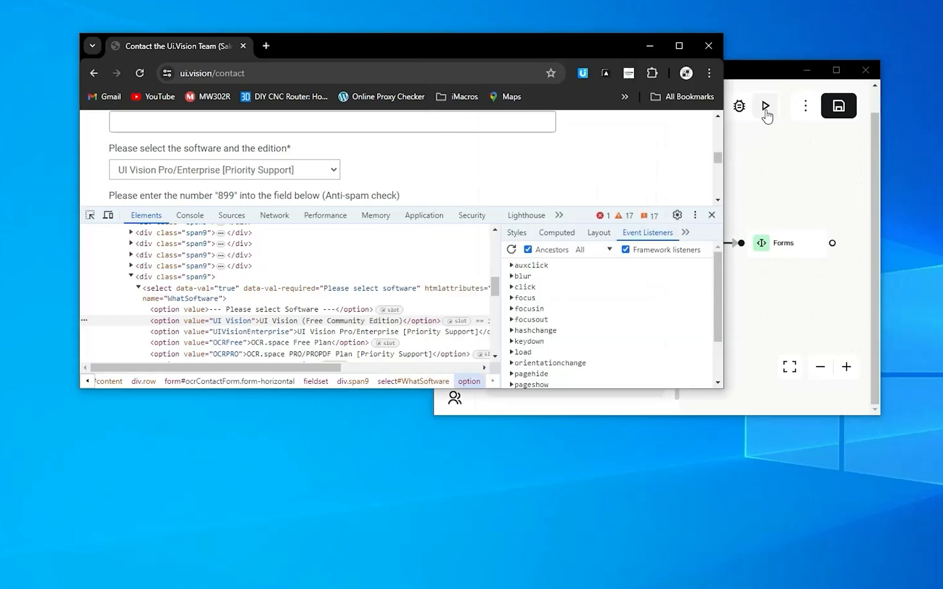
pyautogui.moveTo(207, 175)
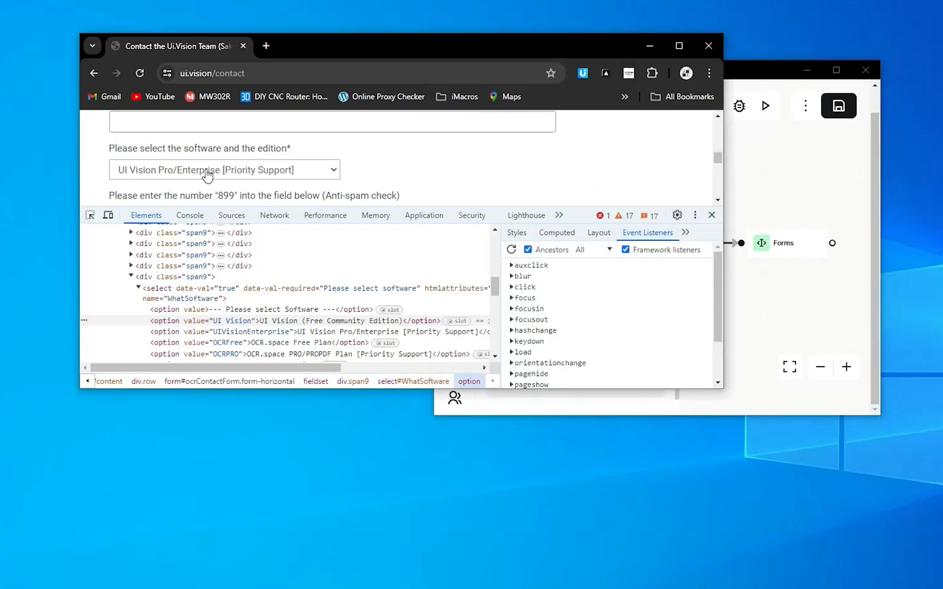
pyautogui.moveTo(292, 183)
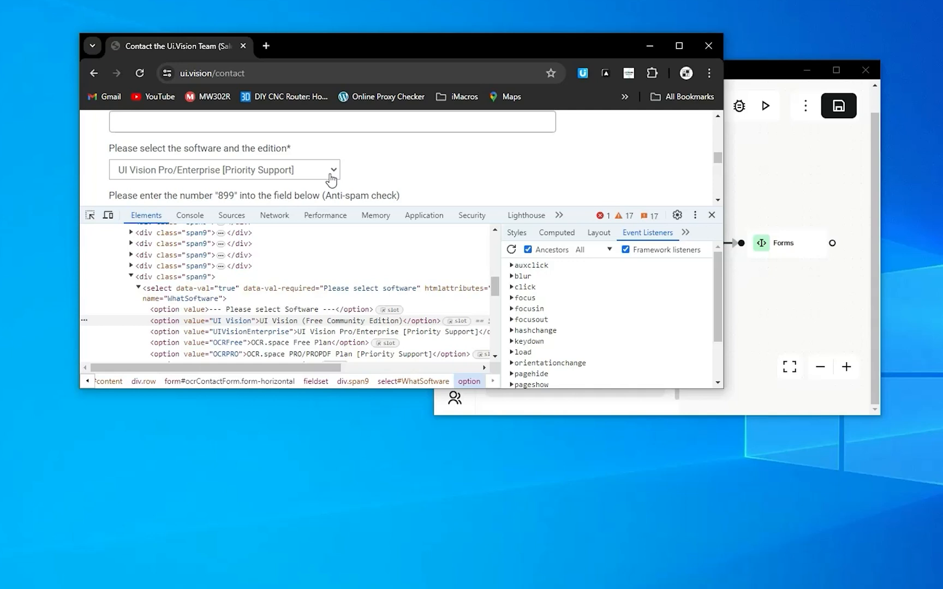
pyautogui.moveTo(302, 189)
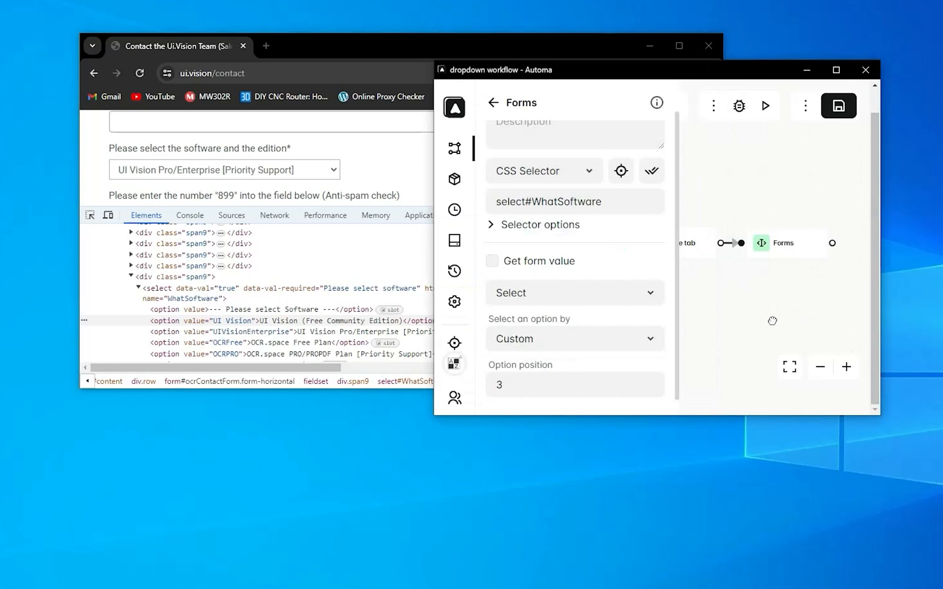
pyautogui.moveTo(505, 116)
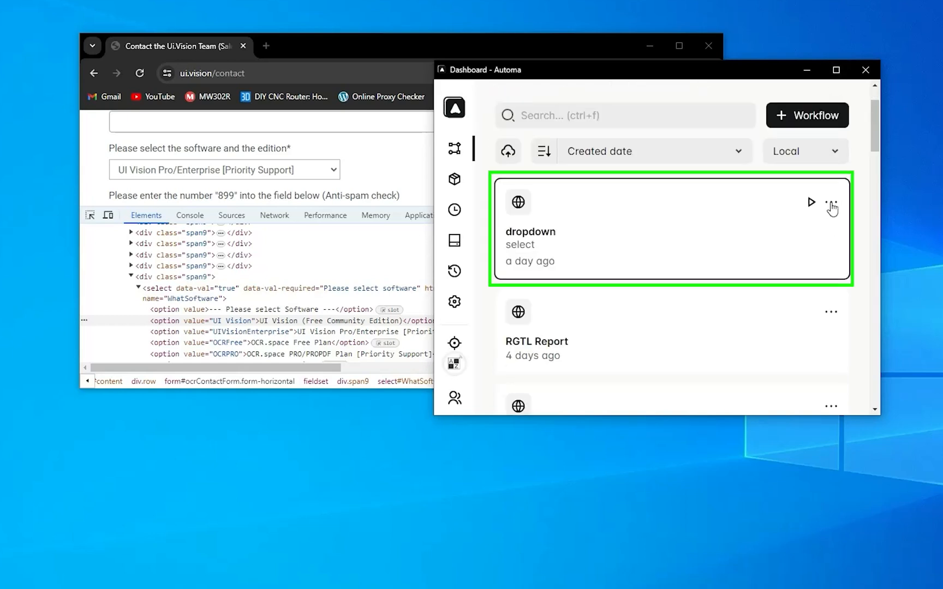
# Export the dropdown workflow from its three-dot menu as dropdown.automa.json to Downloads.
pyautogui.click(832, 202)
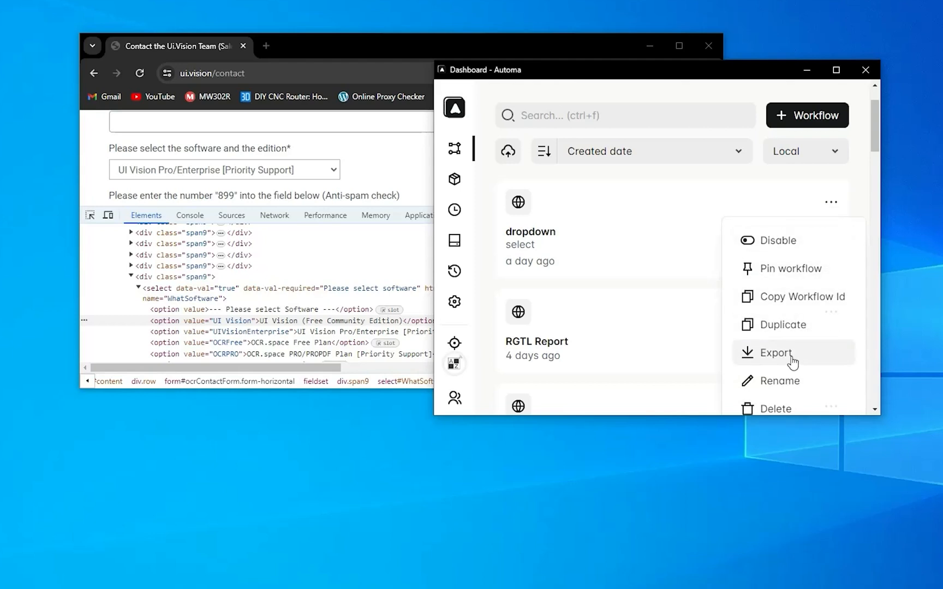
pyautogui.click(776, 352)
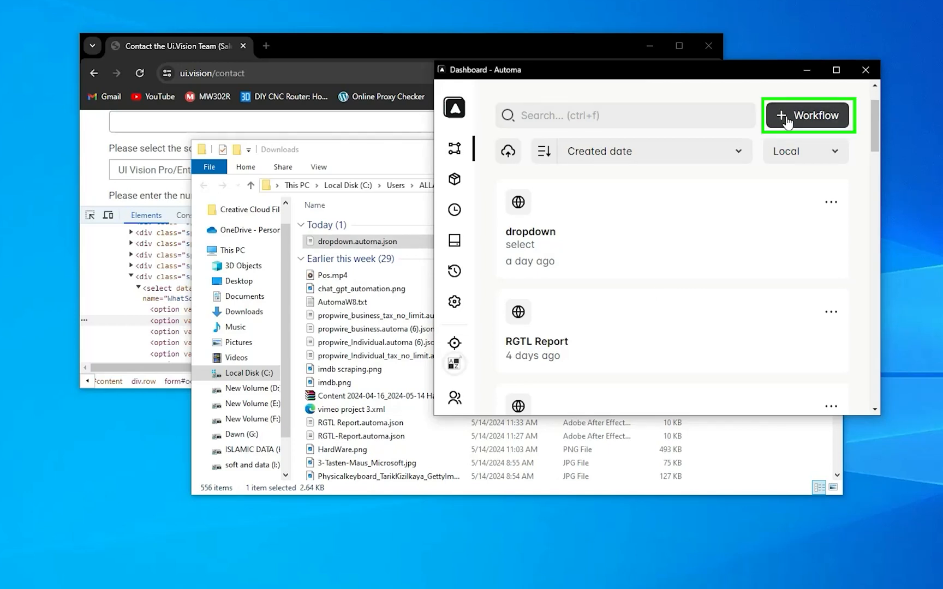
# Start Import workflow from + Workflow and browse to Downloads containing dropdown.automa.json.
pyautogui.click(806, 114)
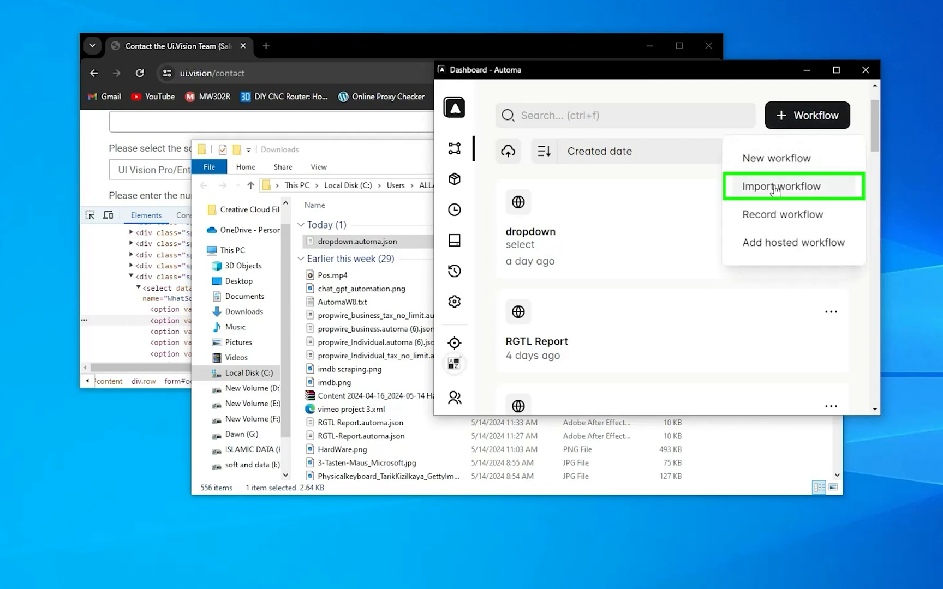
pyautogui.click(783, 186)
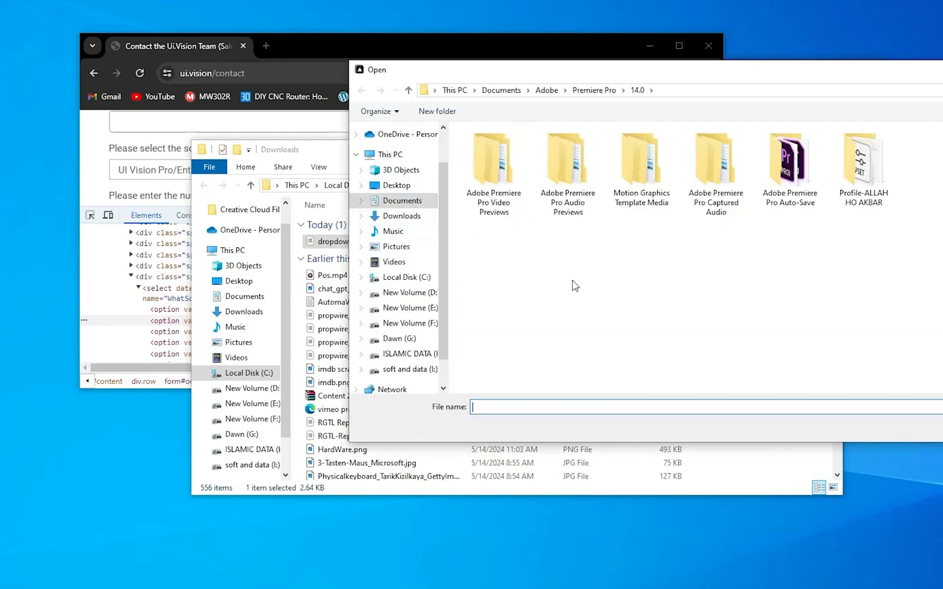
pyautogui.moveTo(408, 228)
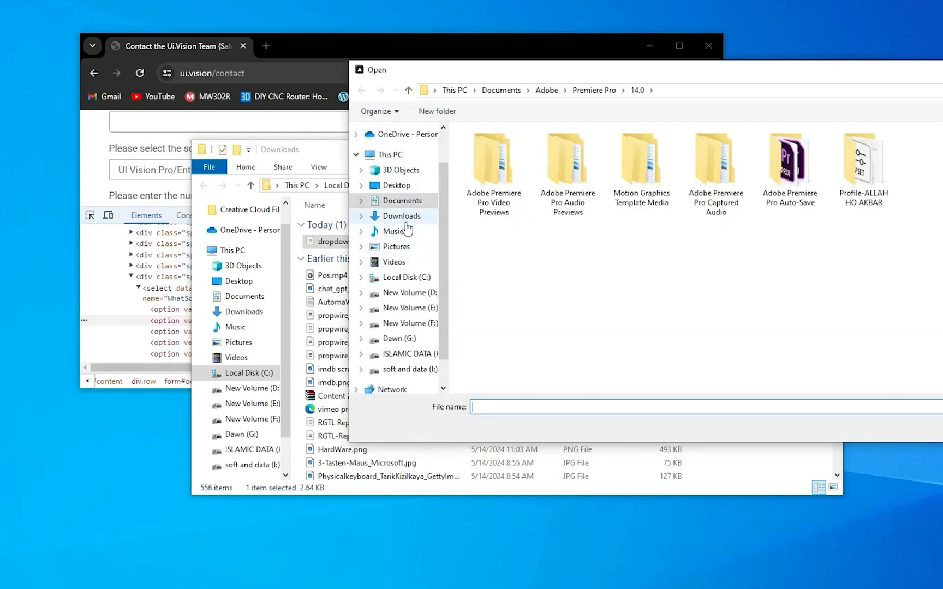
pyautogui.click(402, 215)
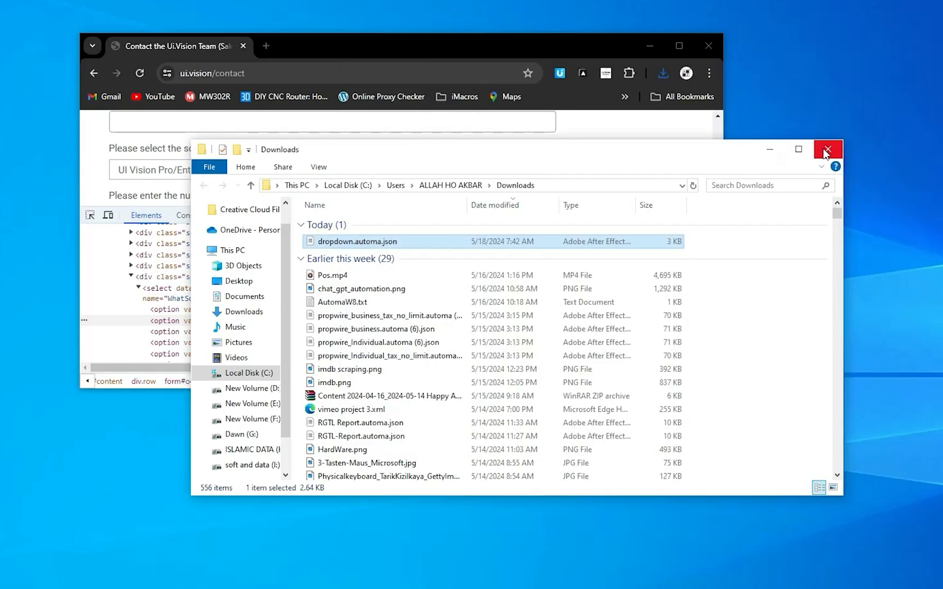
pyautogui.moveTo(827, 150)
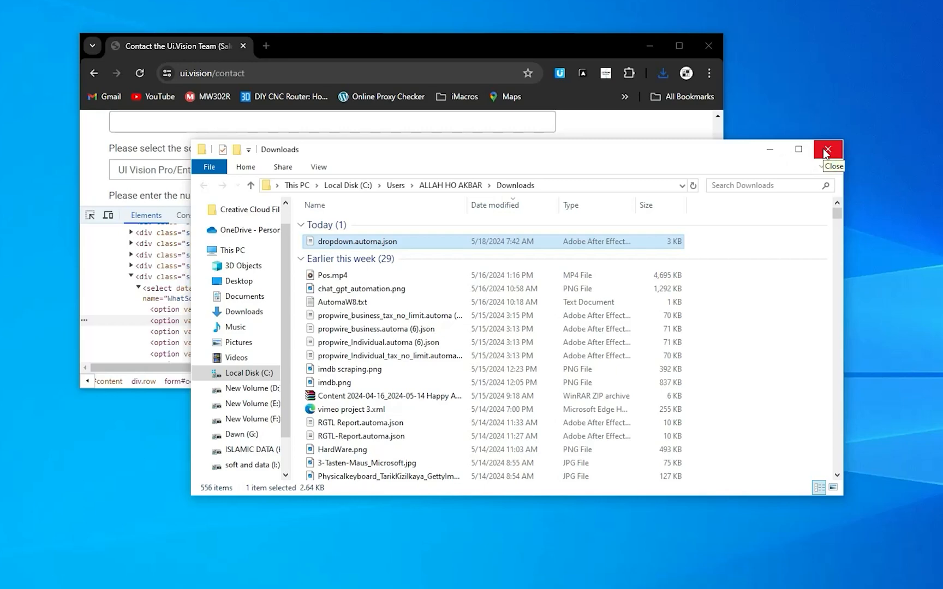
pyautogui.moveTo(827, 149)
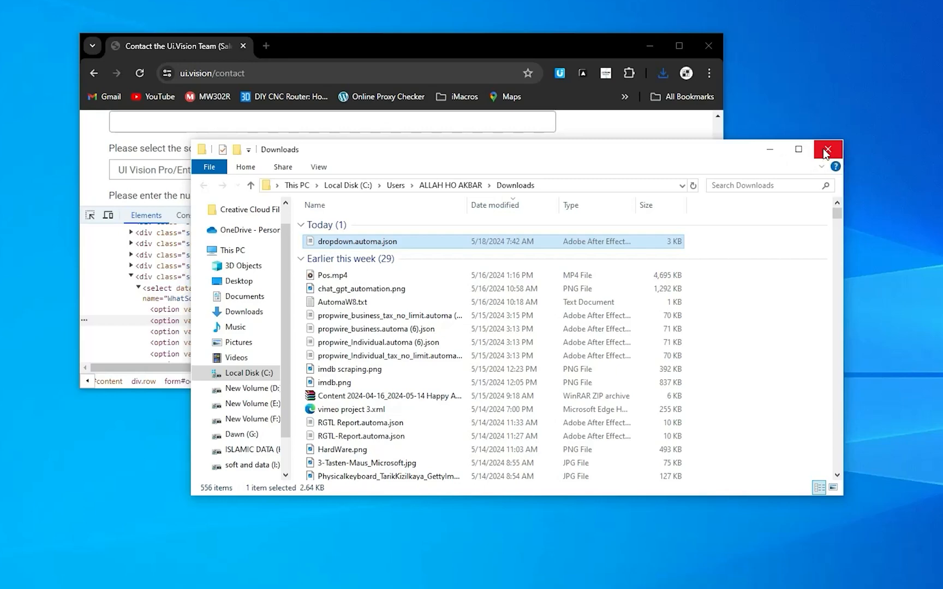